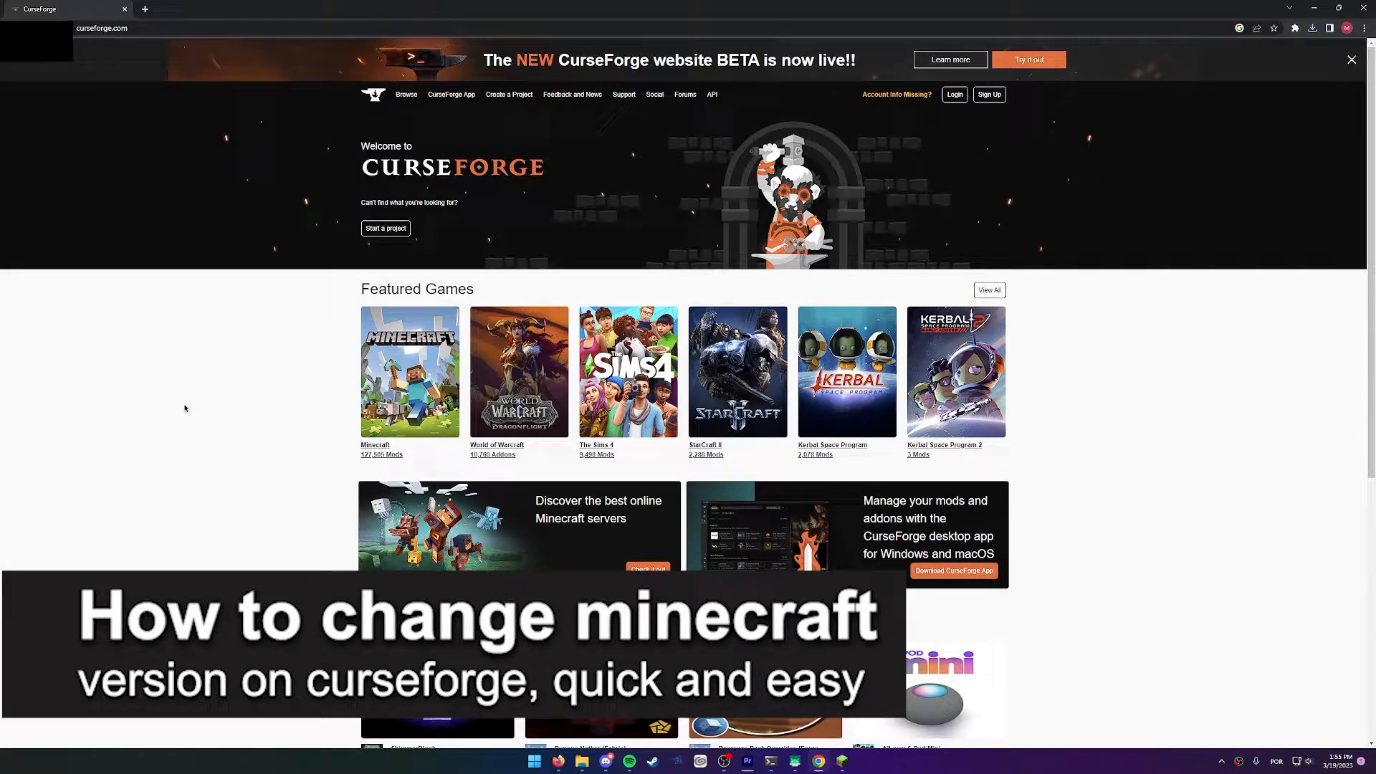
Choose Minecraft from the Featured Games tiles on the CurseForge home page.
left_click(408, 371)
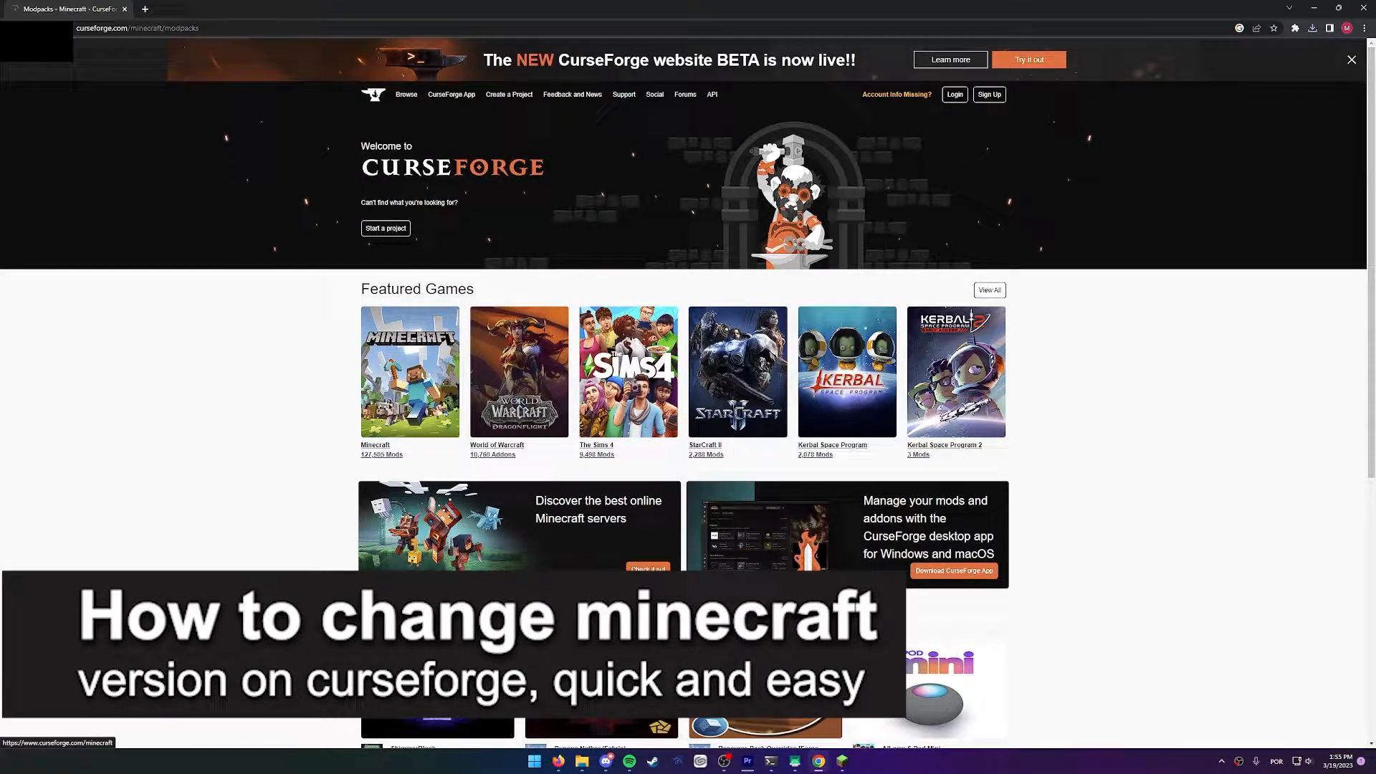
Load the Minecraft Modpacks page and scroll down through the All Modpacks list.
left_click(409, 372)
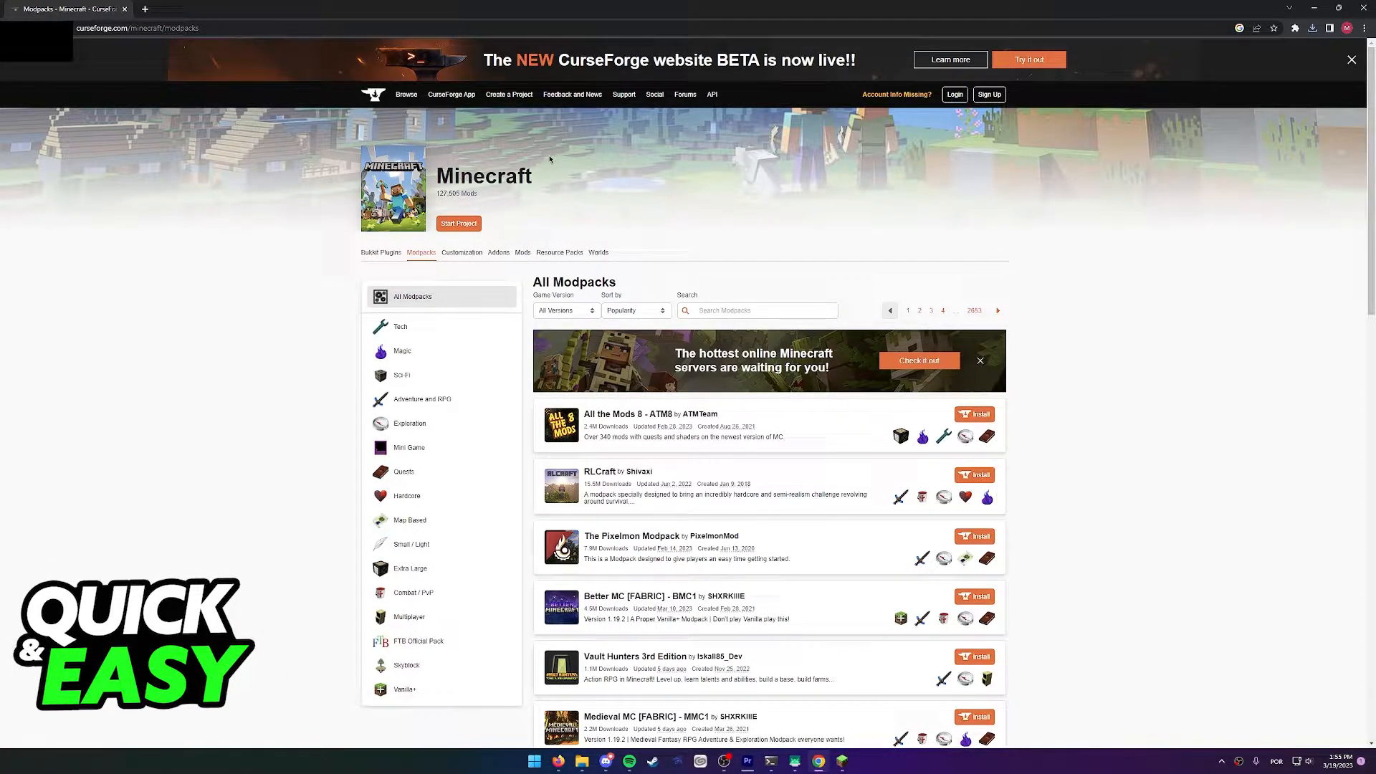
scroll("down", 3)
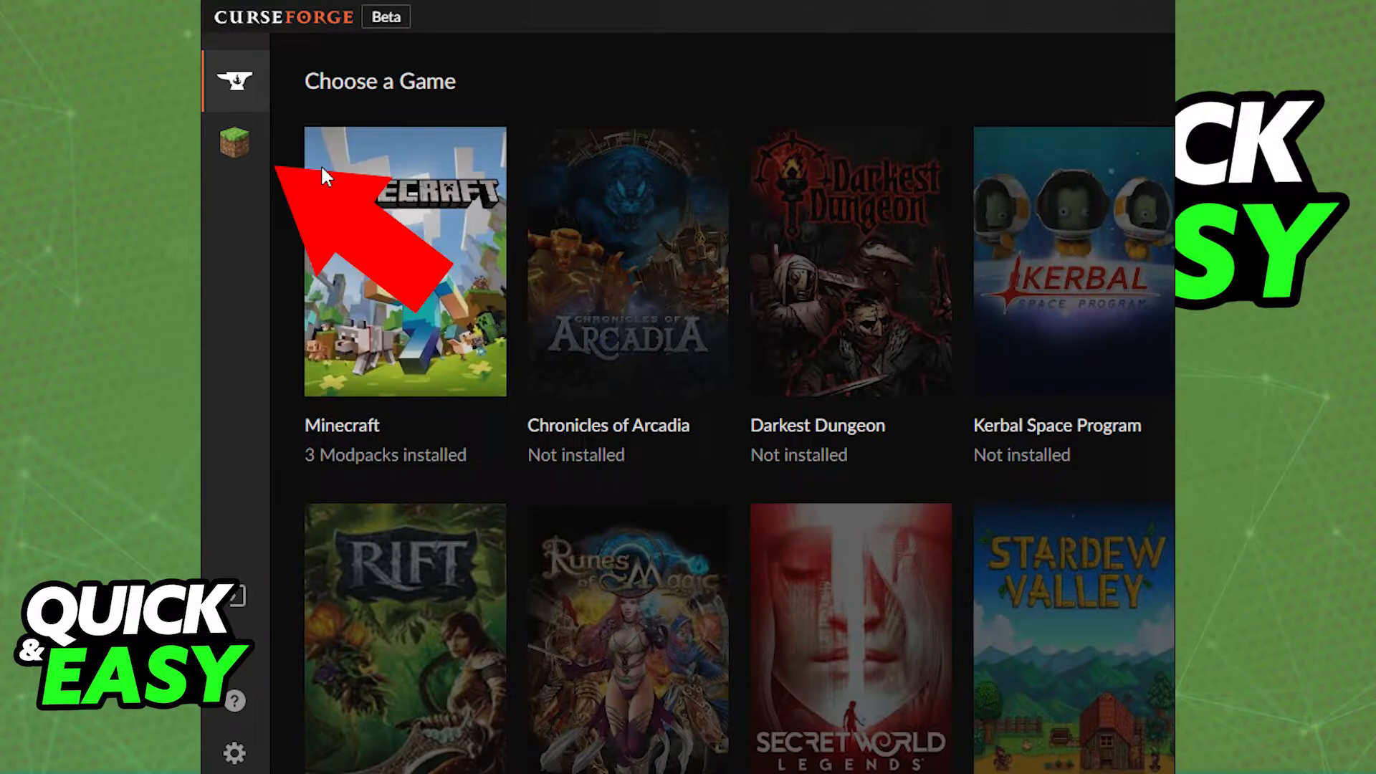
Select Minecraft in the app and bring up the version options for the All the Mods 6 profile.
left_click(404, 264)
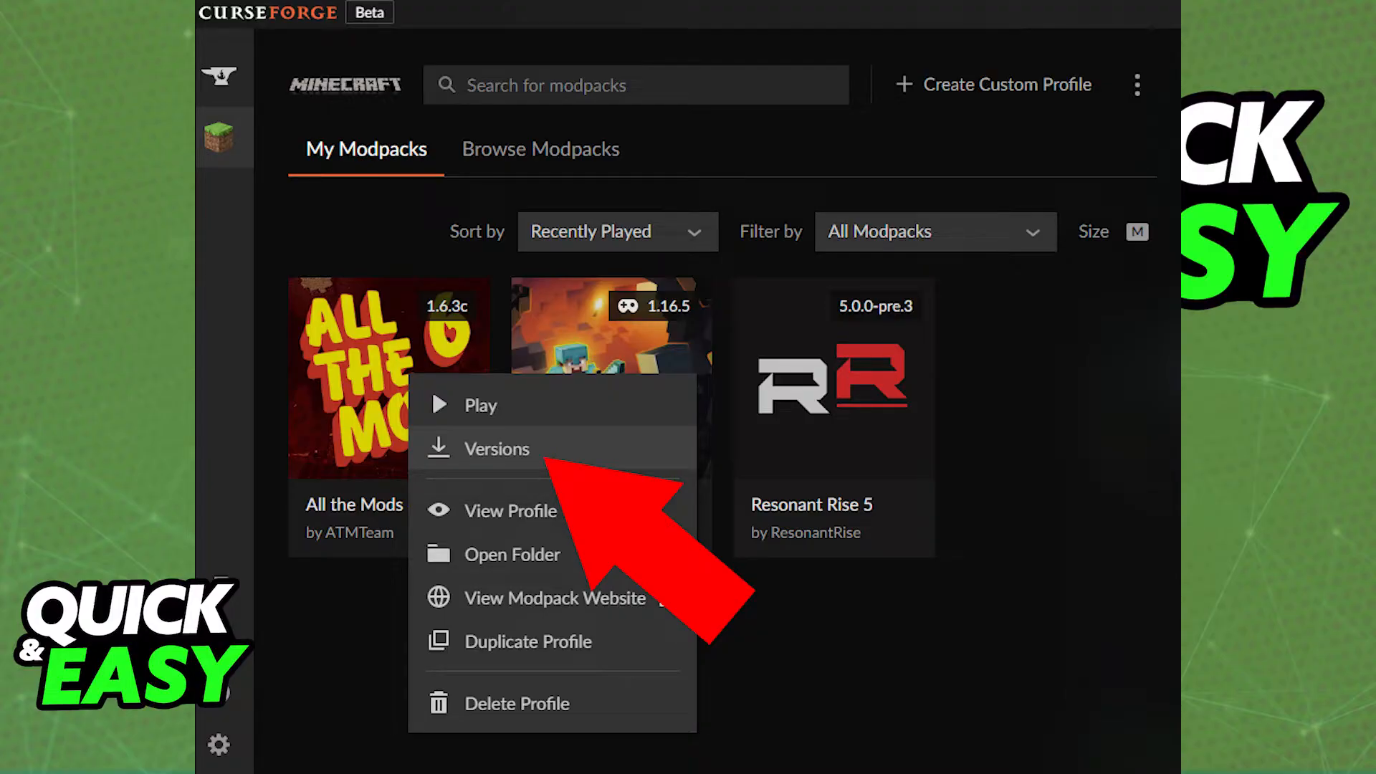
left_click(498, 449)
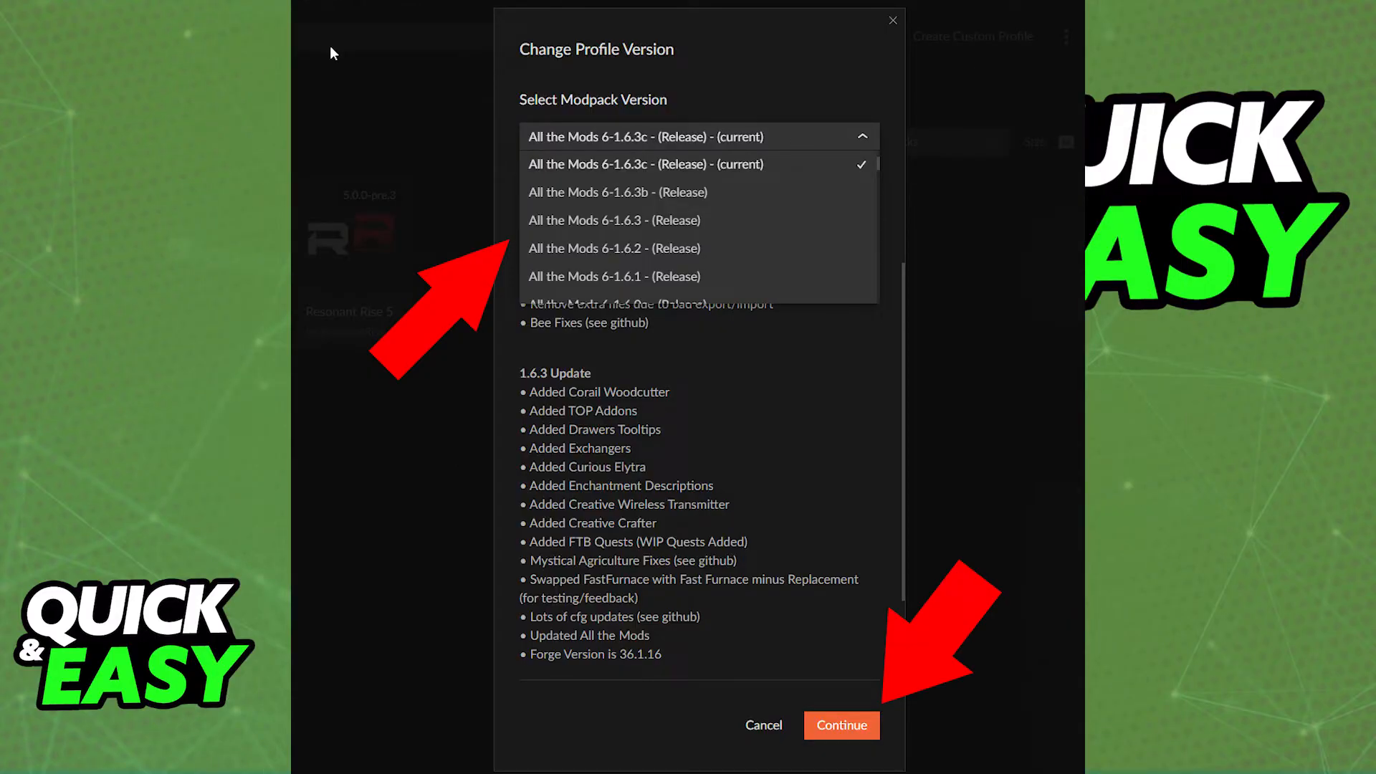